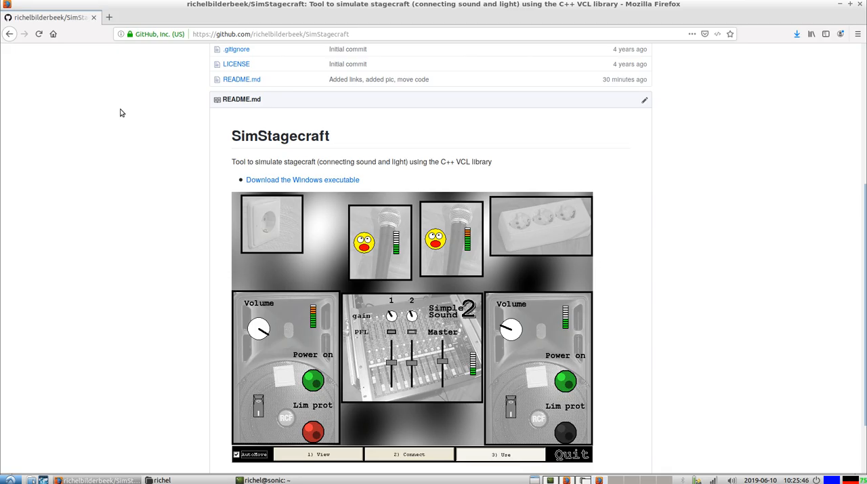
mouse_move(278, 136)
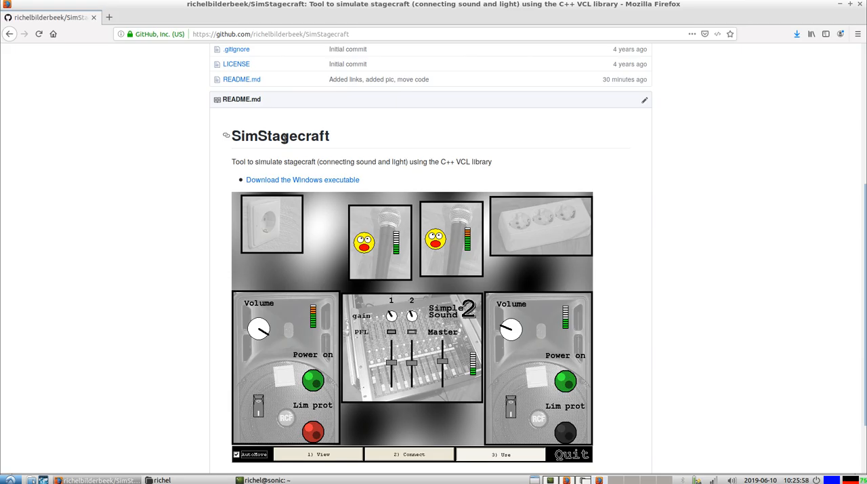
mouse_move(226, 168)
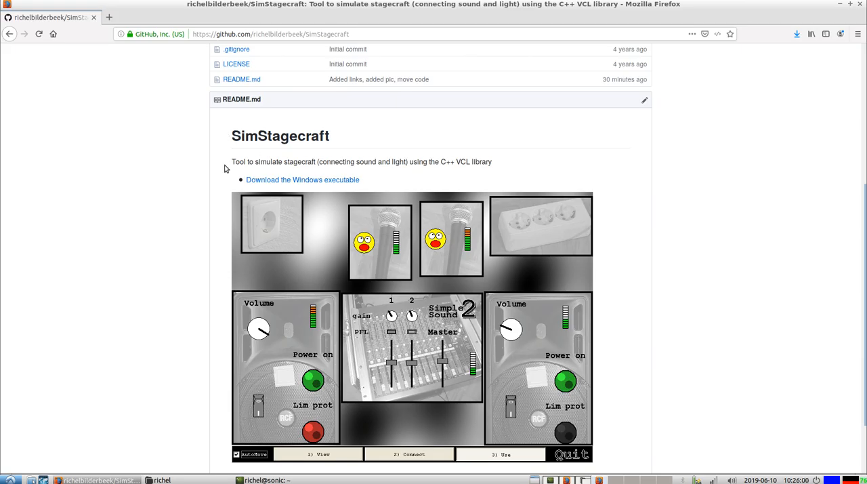
mouse_move(146, 303)
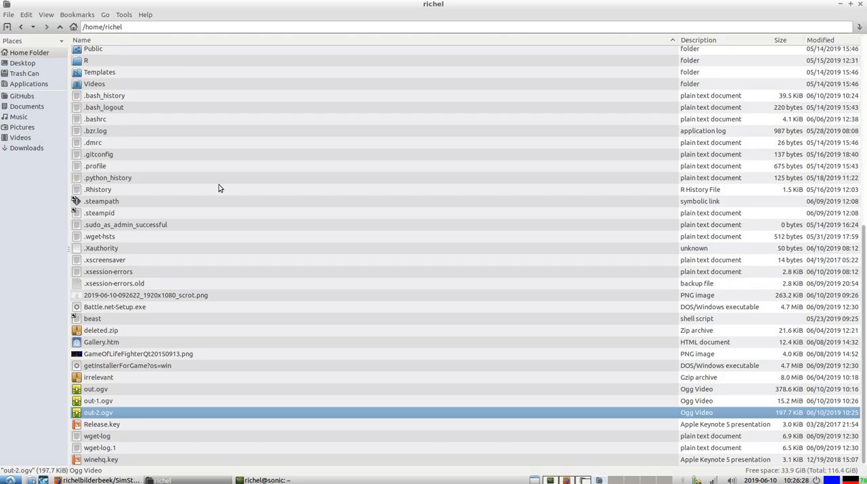
Run SimStagecraft.exe under Wine from a terminal in the Downloads folder.
click(27, 148)
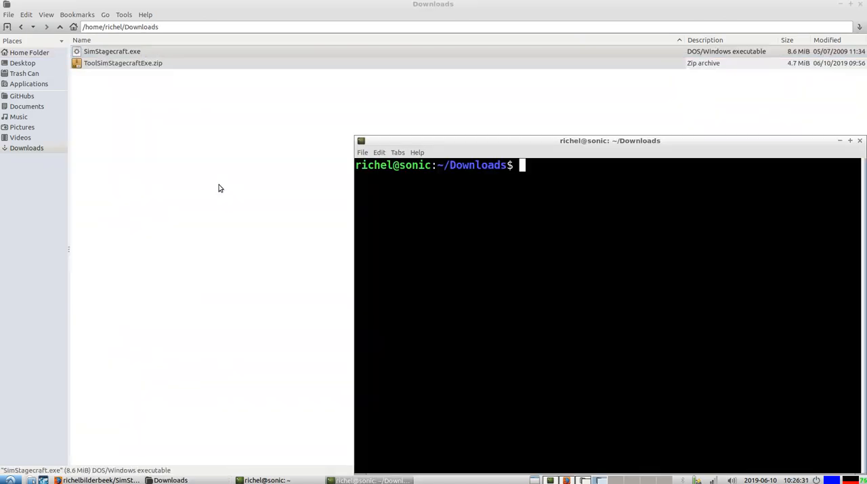
text(wine SimStagecraft.exe)
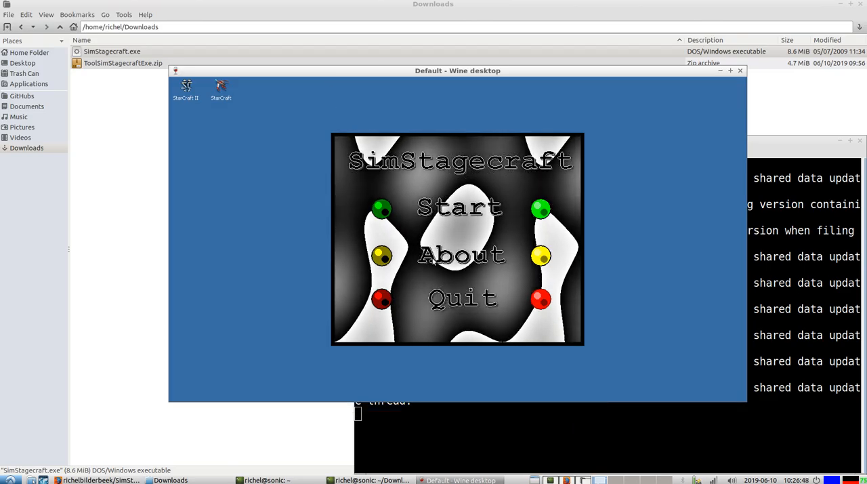
Review the About dialog, then browse the level list and start the chosen level.
click(464, 255)
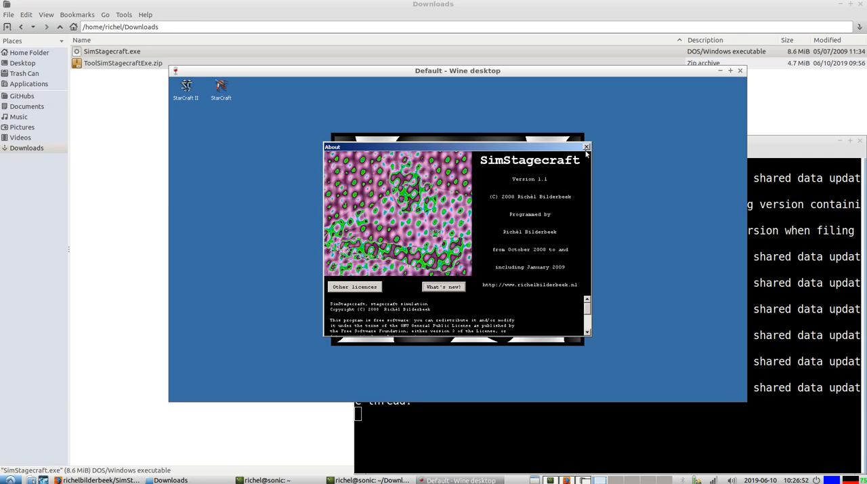
click(585, 146)
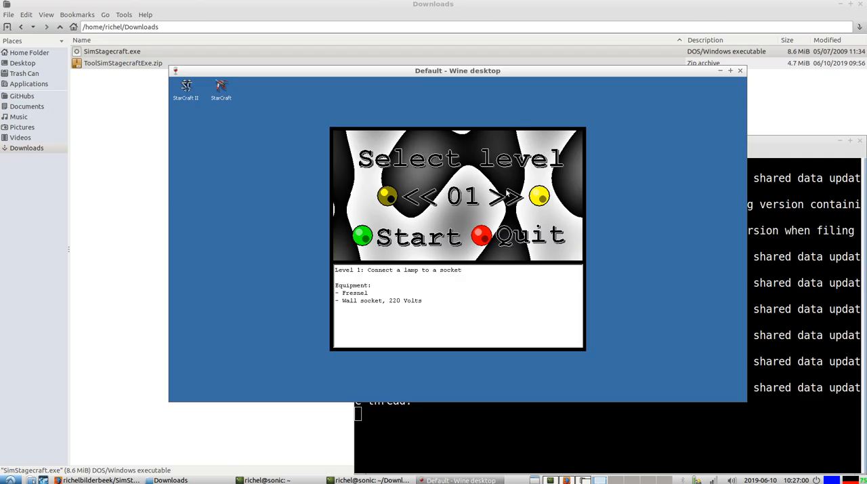
click(504, 196)
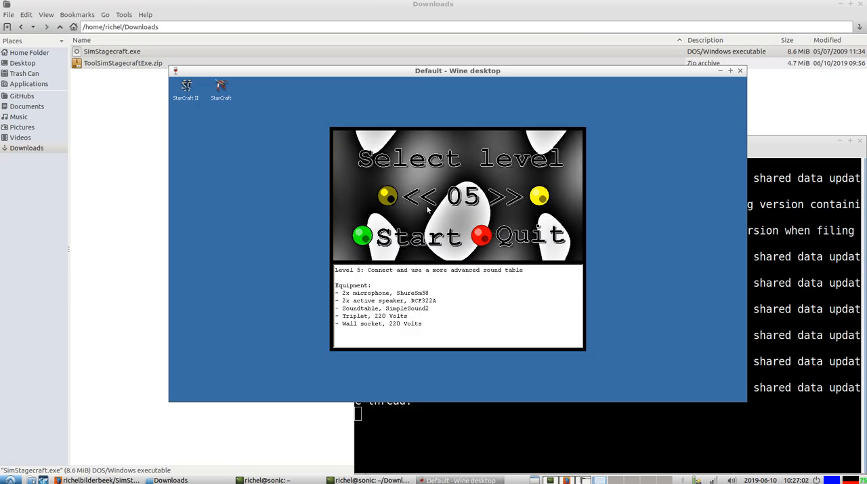
click(420, 196)
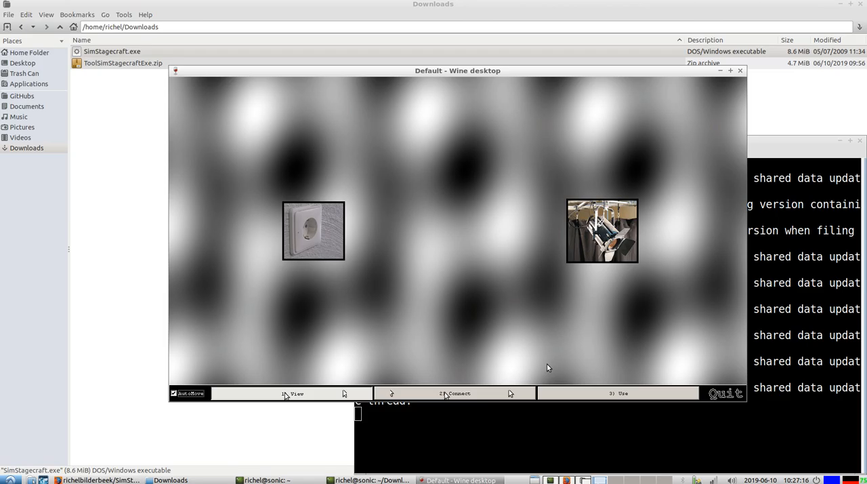
mouse_move(317, 314)
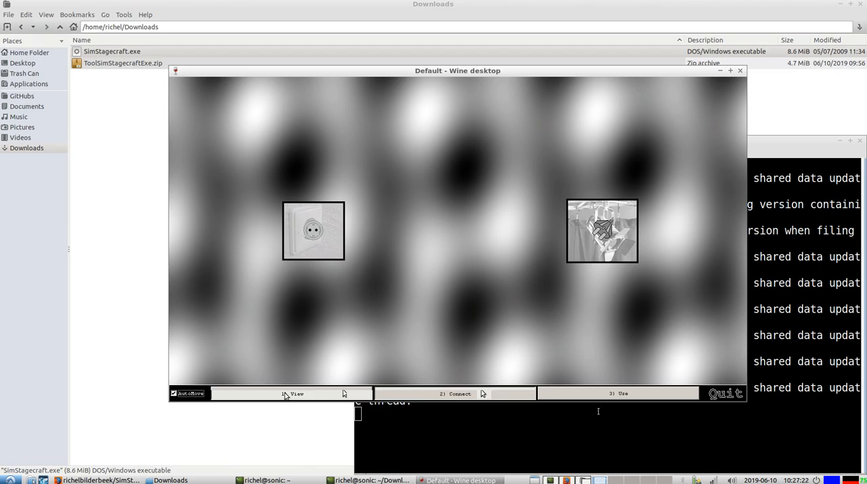
Plug the Fresnel lamp into the wall socket so it lights.
click(619, 393)
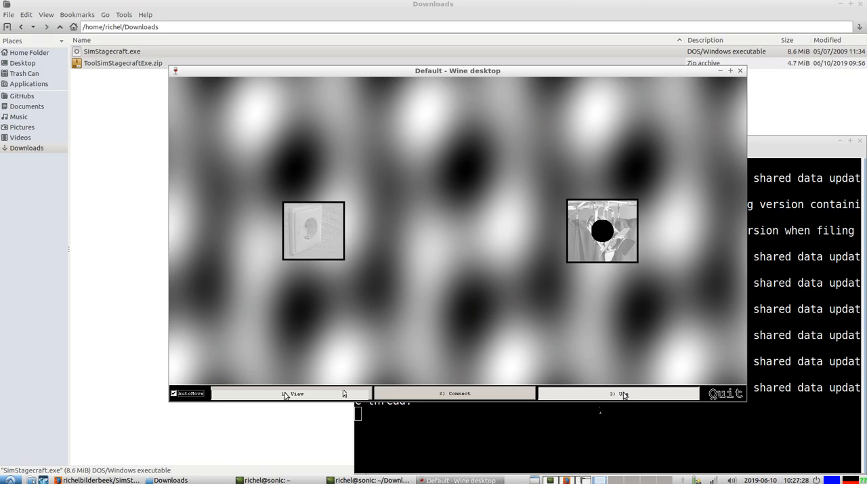
mouse_move(581, 370)
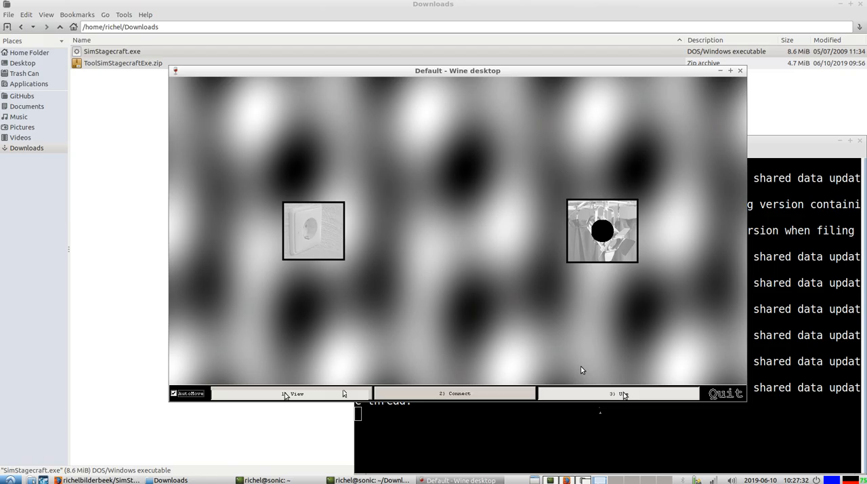
mouse_move(586, 282)
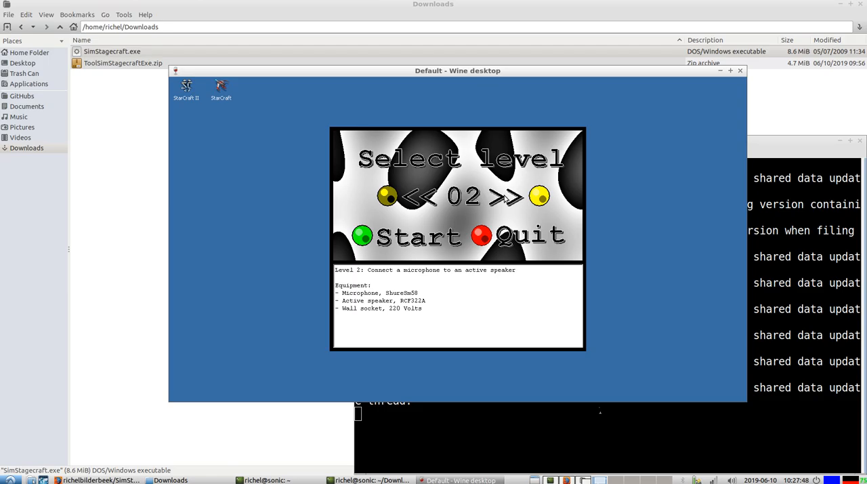
Advance the level selection past levels 02 and 03.
click(508, 196)
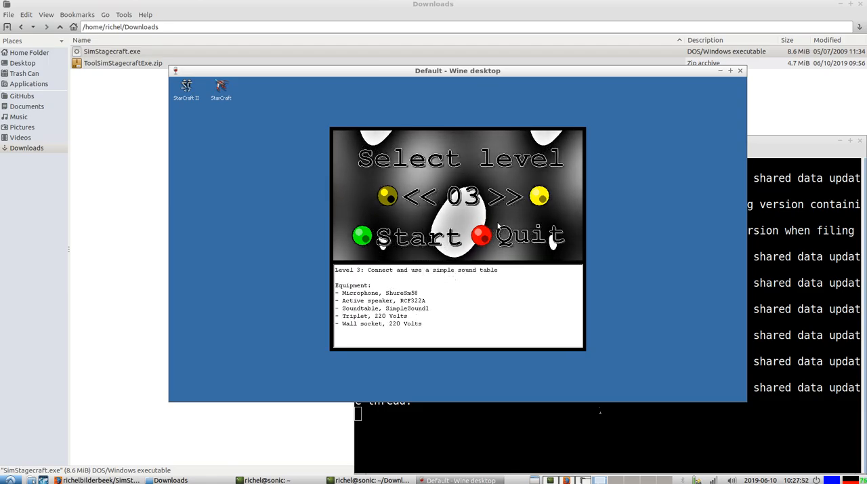
click(504, 196)
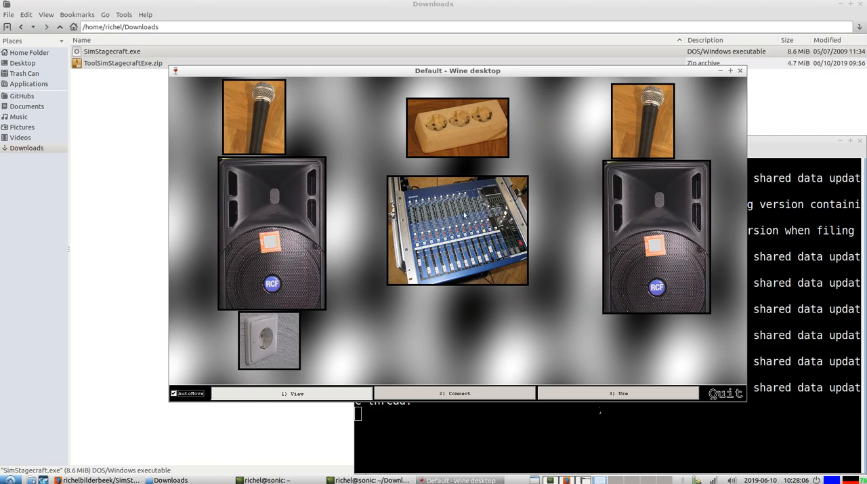
mouse_move(453, 276)
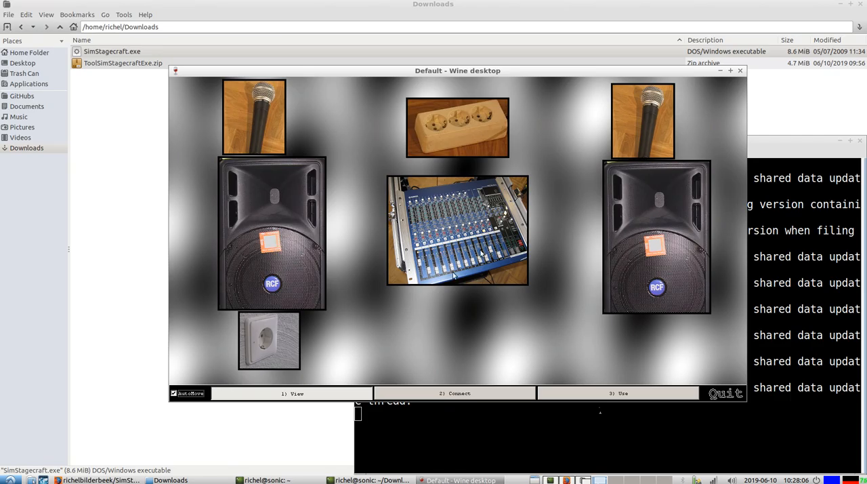
mouse_move(464, 114)
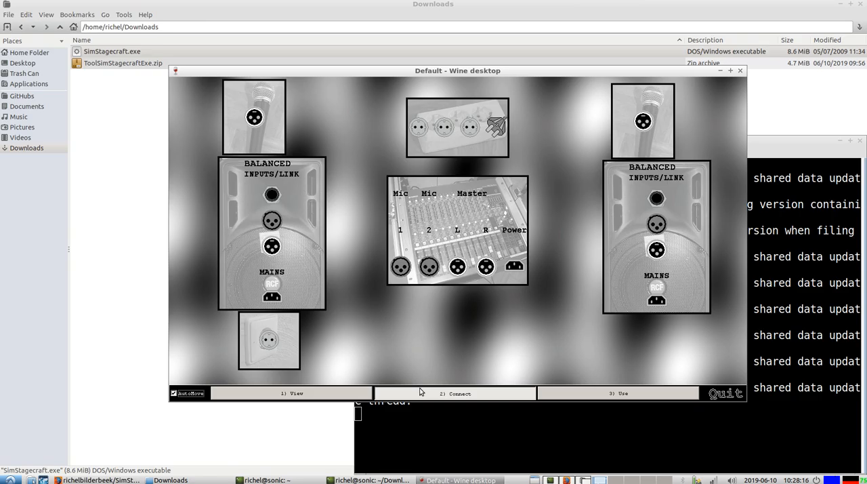
mouse_move(536, 175)
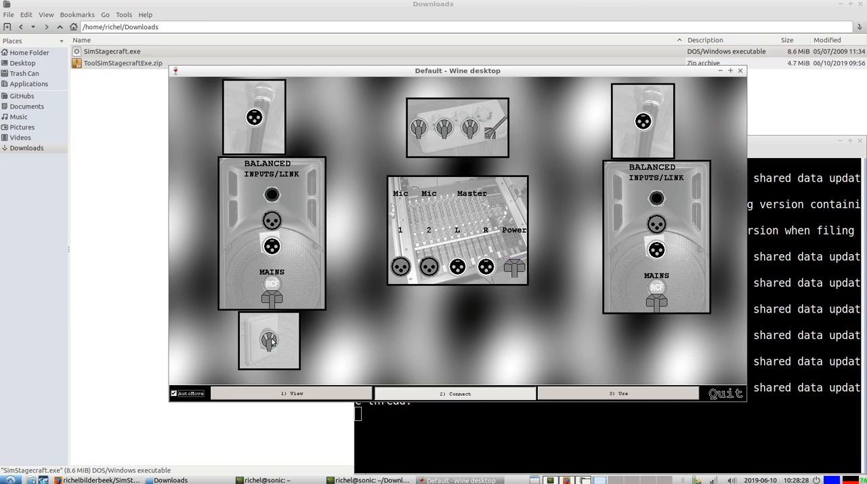
mouse_move(479, 343)
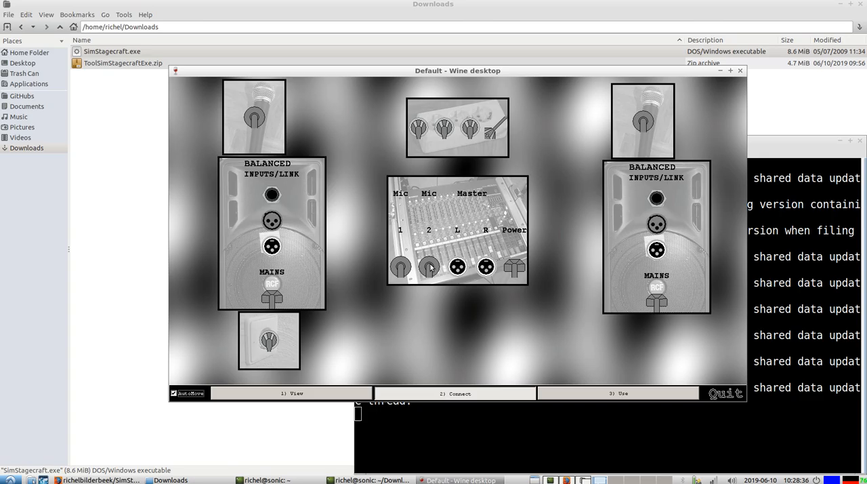
Cable the sound table's master output to a speaker input.
click(457, 267)
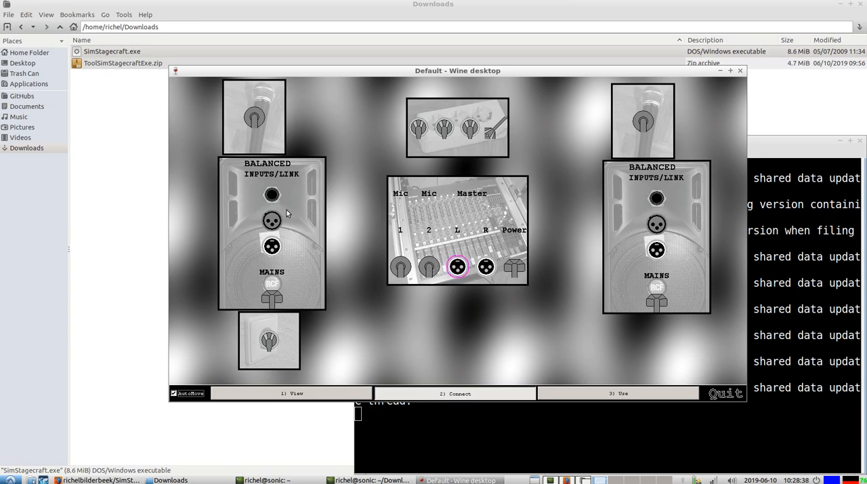
click(485, 266)
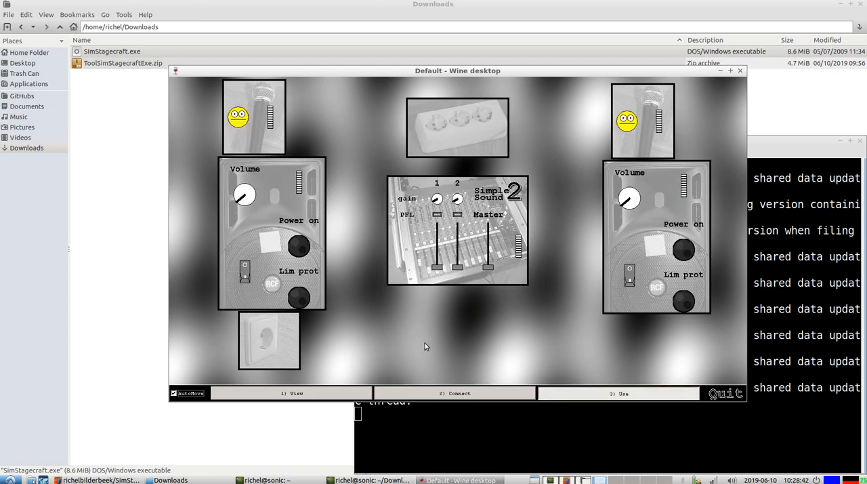
mouse_move(338, 217)
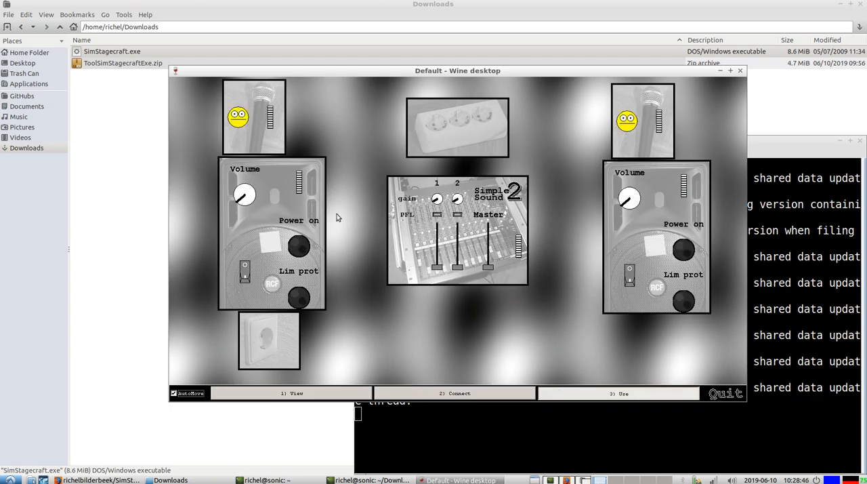
Power on the left and right active speakers, then leave the level.
click(298, 246)
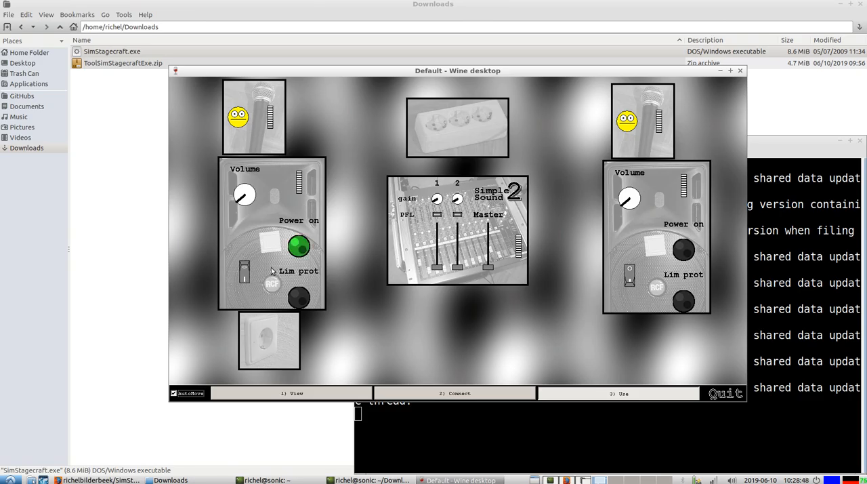
click(683, 249)
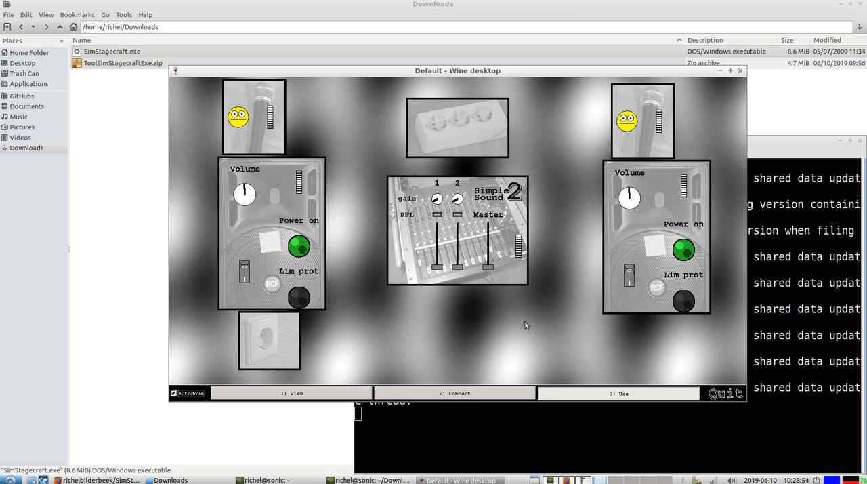
click(238, 117)
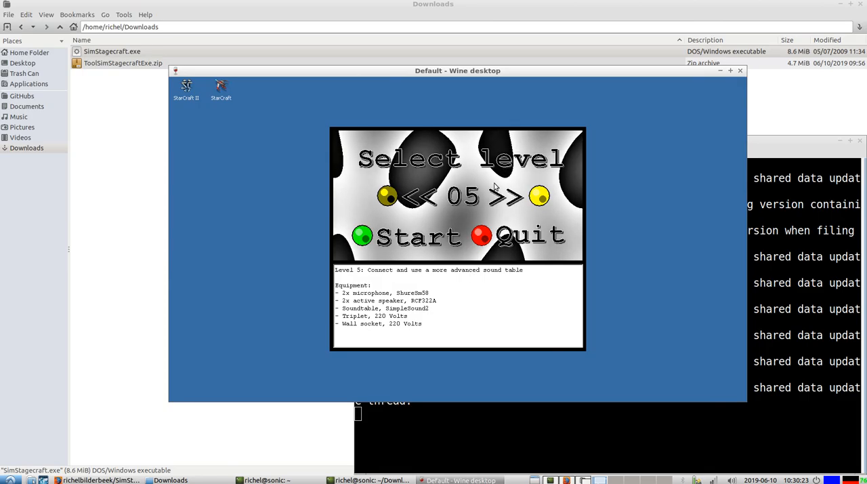
Advance to level 09, quit the game and scroll the GitHub README in Firefox.
click(508, 196)
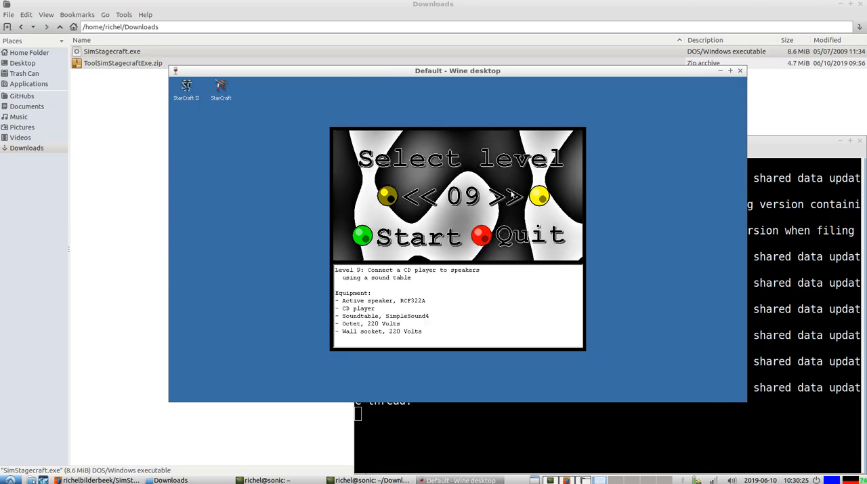
click(508, 197)
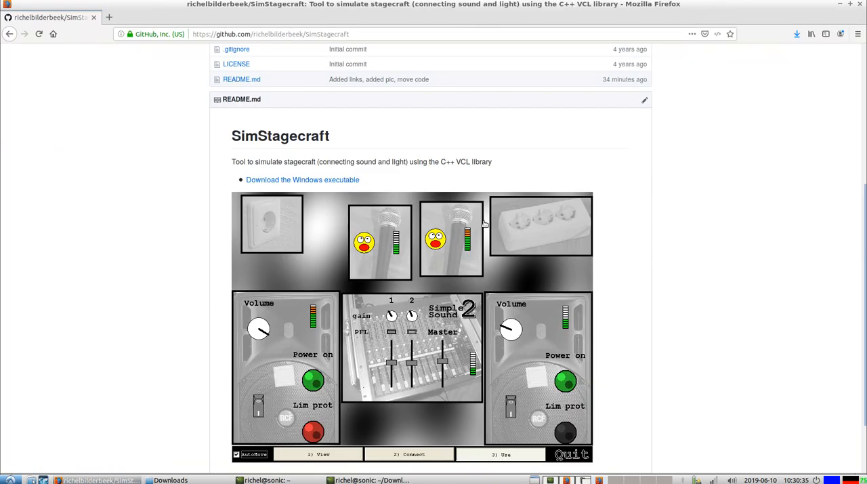
scroll(down, 3)
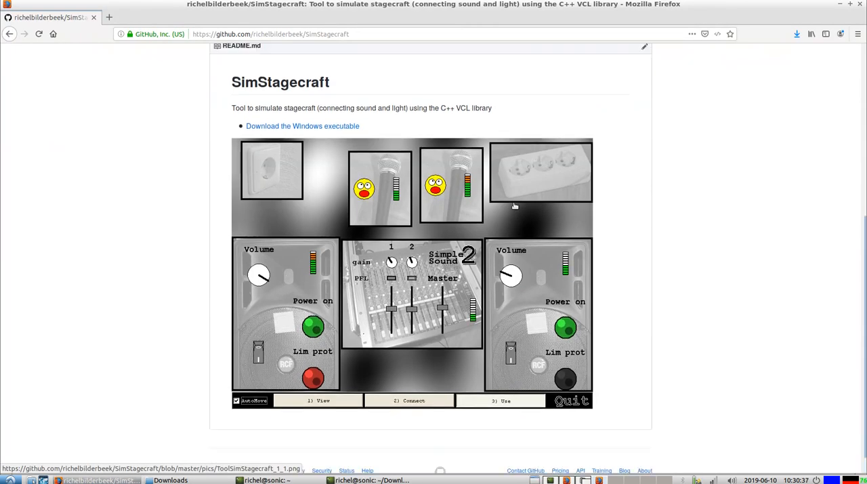